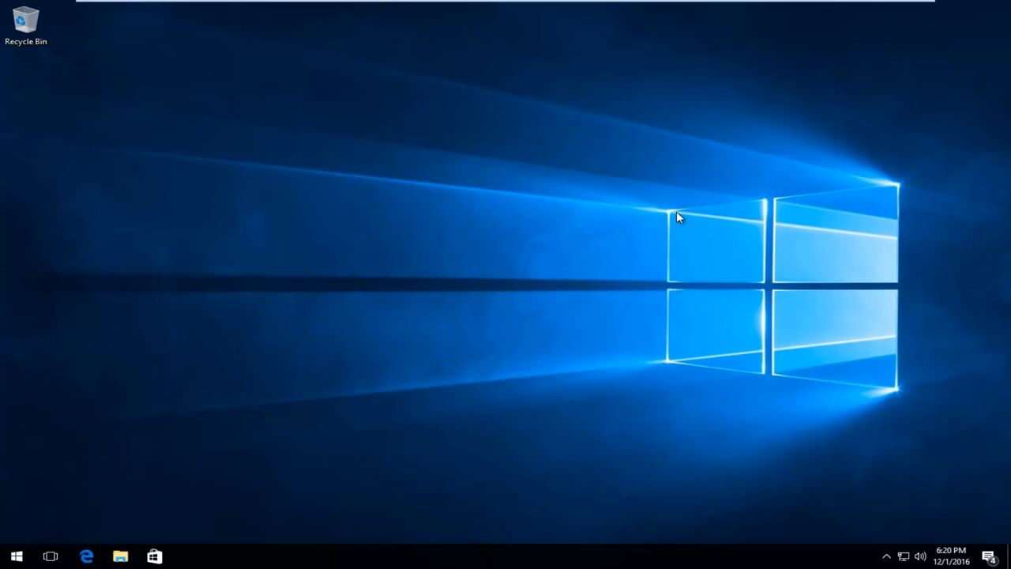
mouse_move(629, 253)
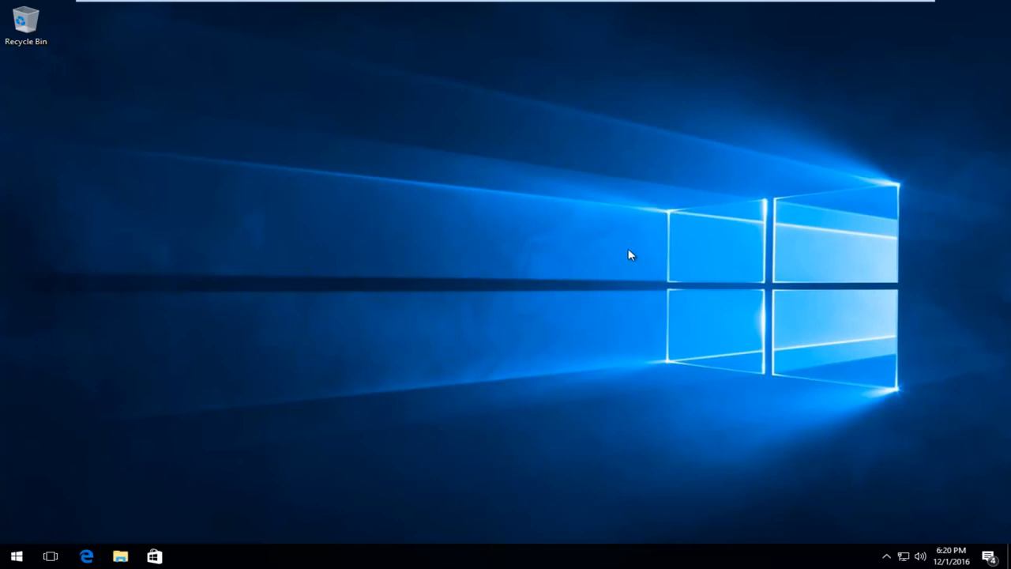
mouse_move(635, 241)
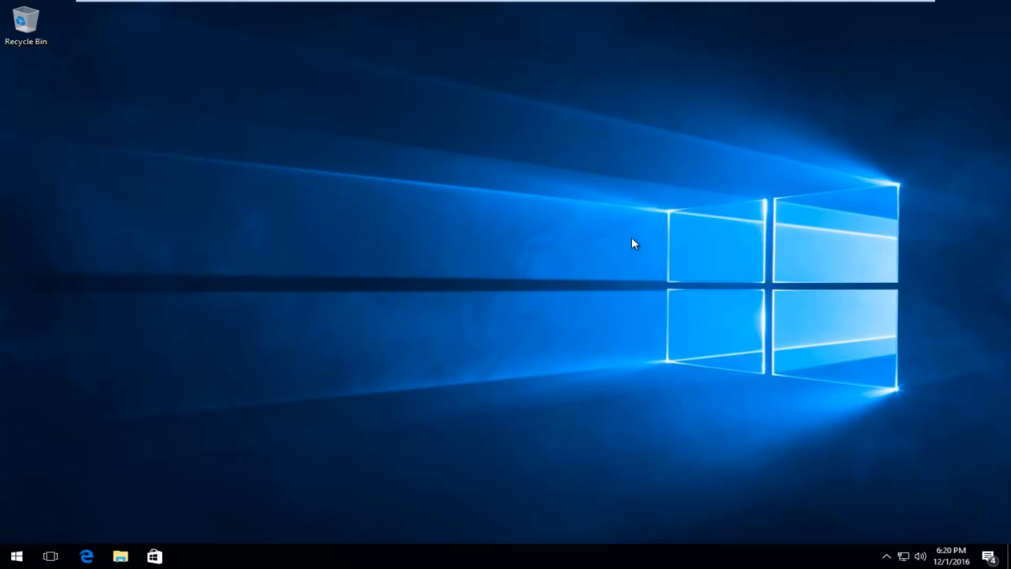
mouse_move(611, 248)
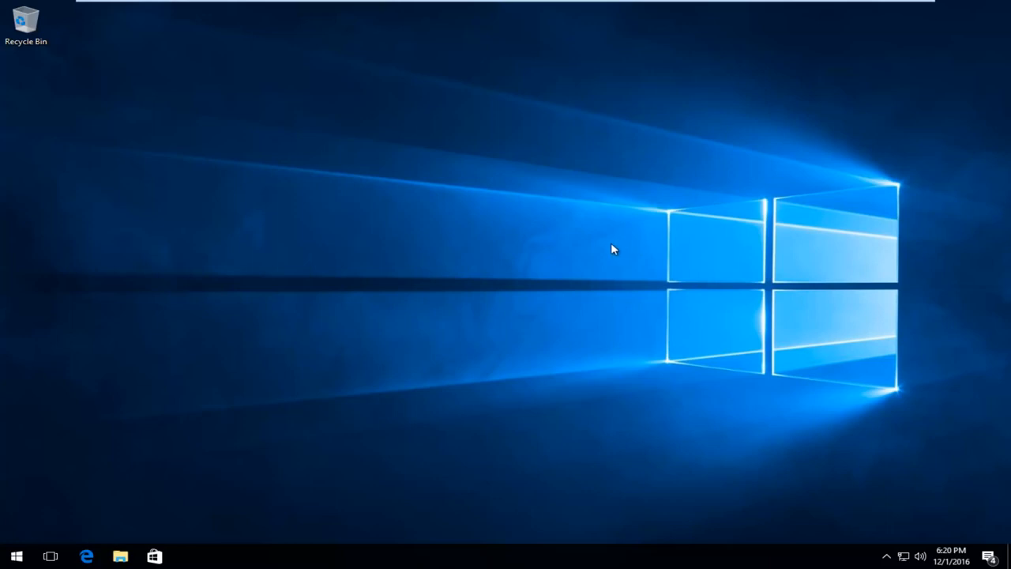
mouse_move(150, 459)
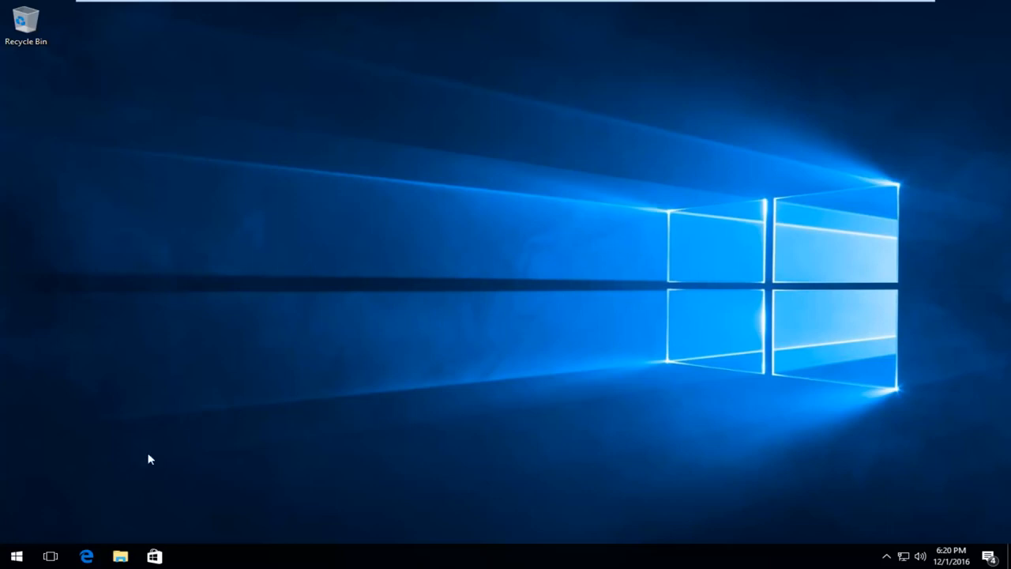
mouse_move(11, 553)
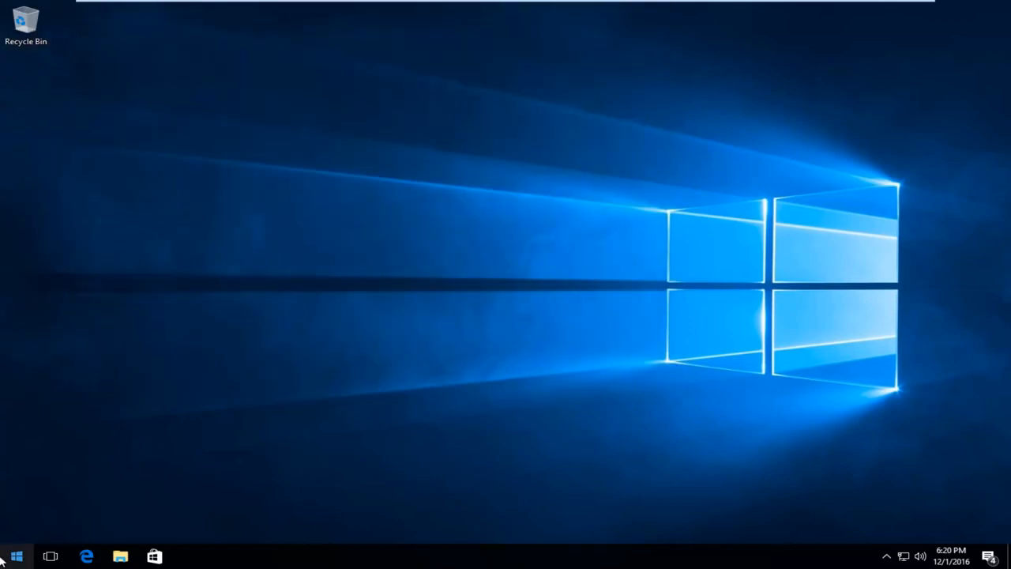
- Search for 'computer' and open This PC to list the drives
click(14, 553)
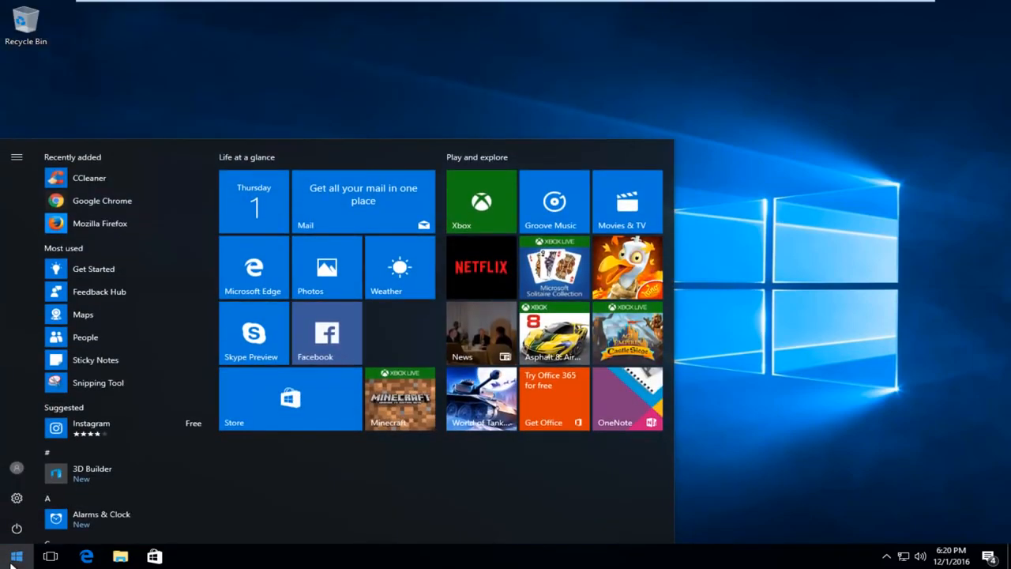
text(computer)
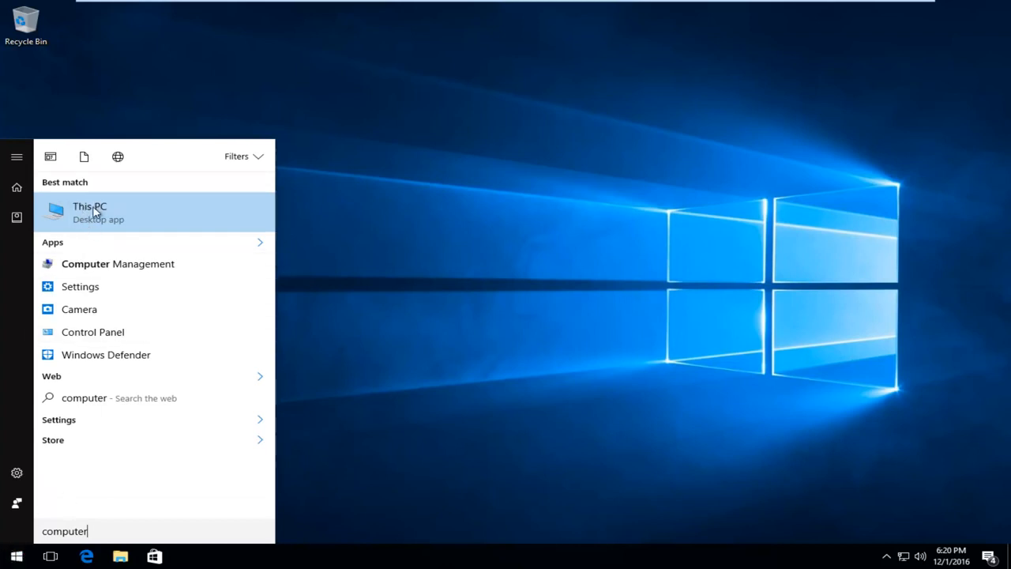
mouse_move(73, 228)
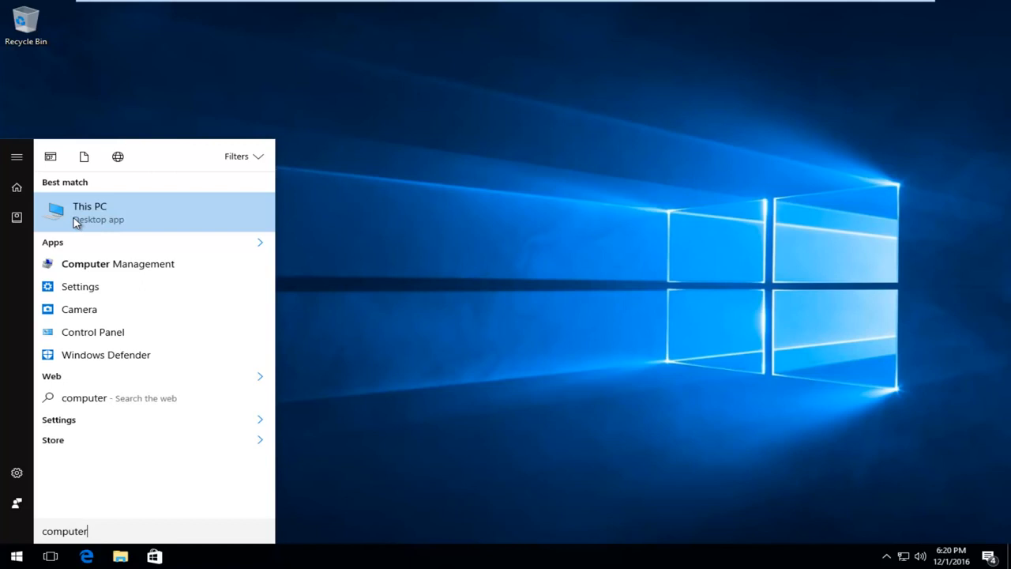
mouse_move(76, 218)
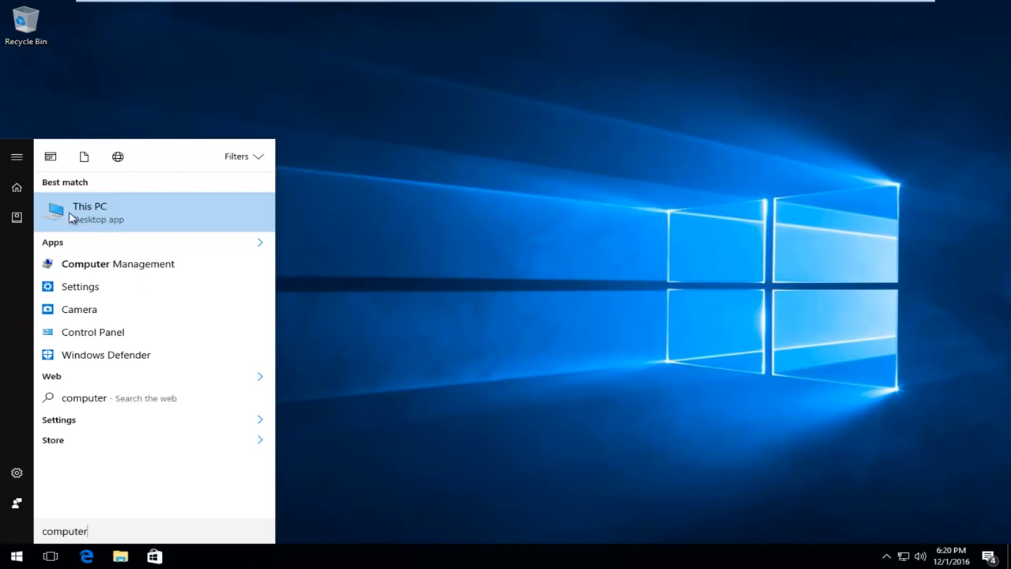
mouse_move(92, 207)
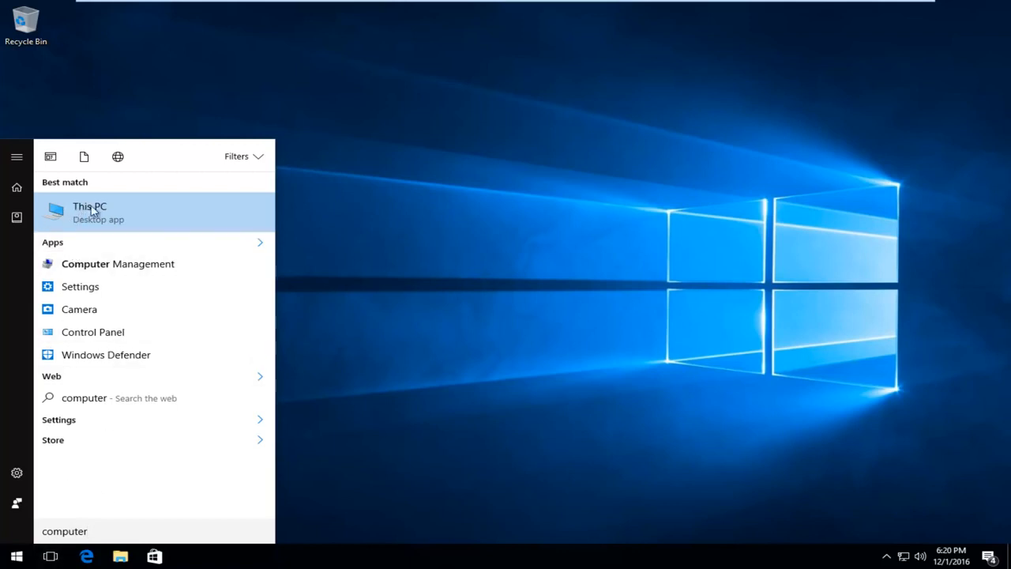
mouse_move(90, 215)
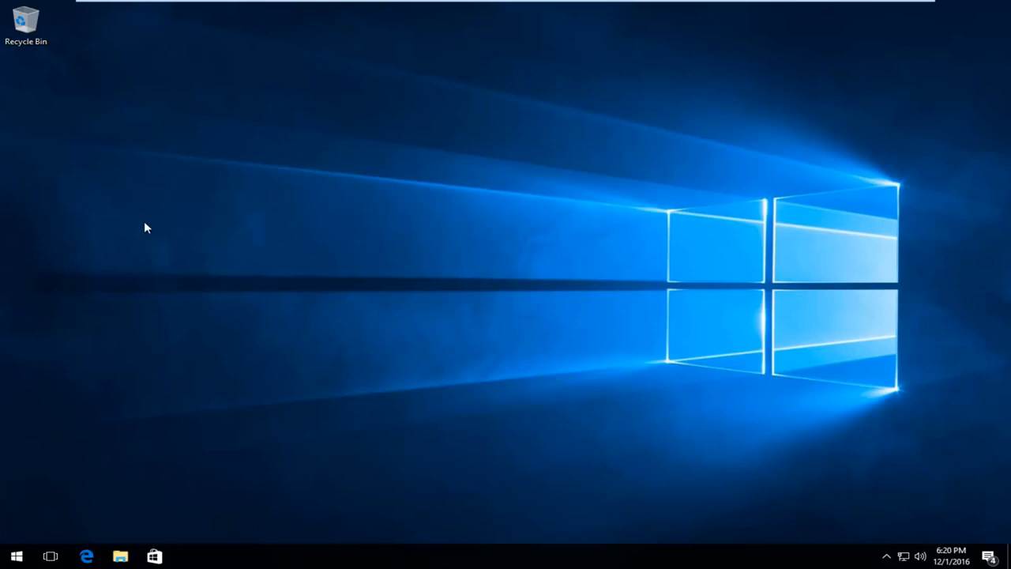
click(120, 553)
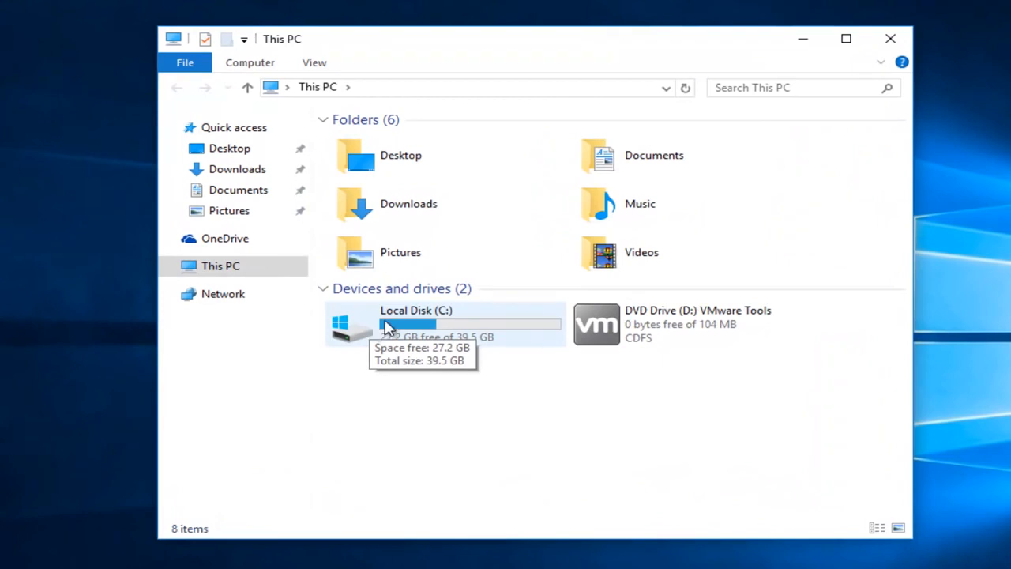
- Bring up the Properties of Local Disk (C:) and move the window into view
right_click(389, 324)
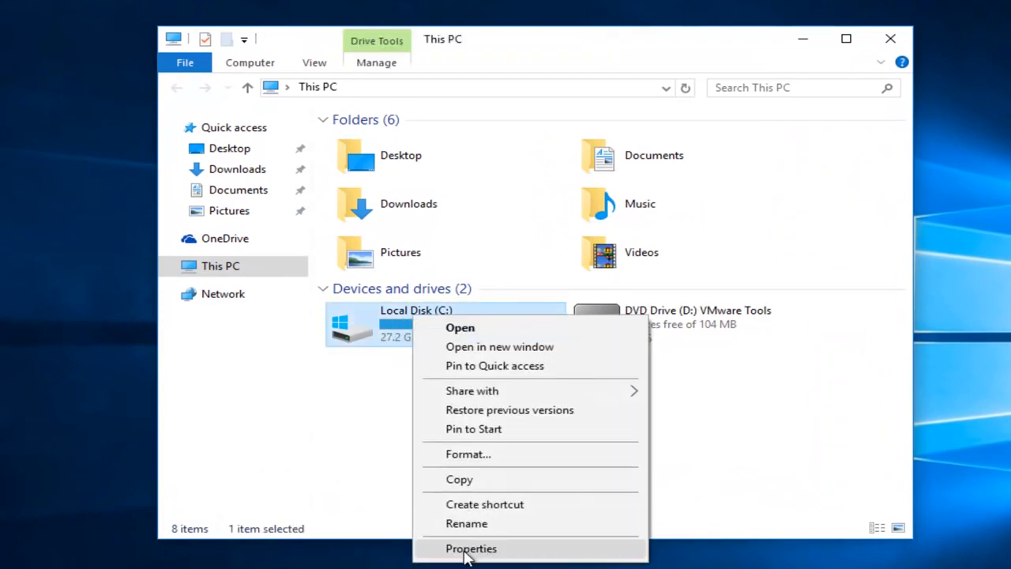
click(473, 549)
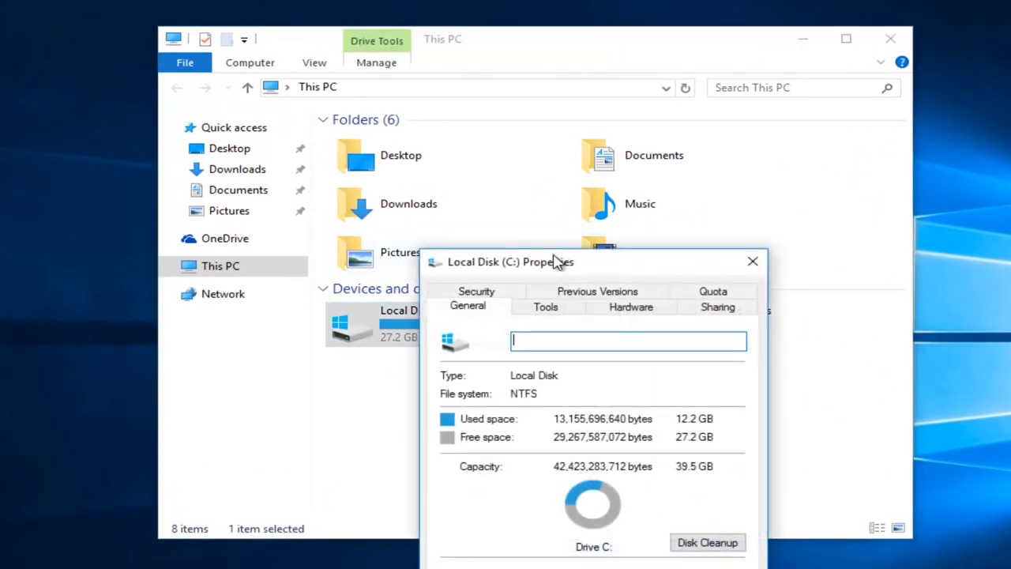
drag(512, 263, 470, 131)
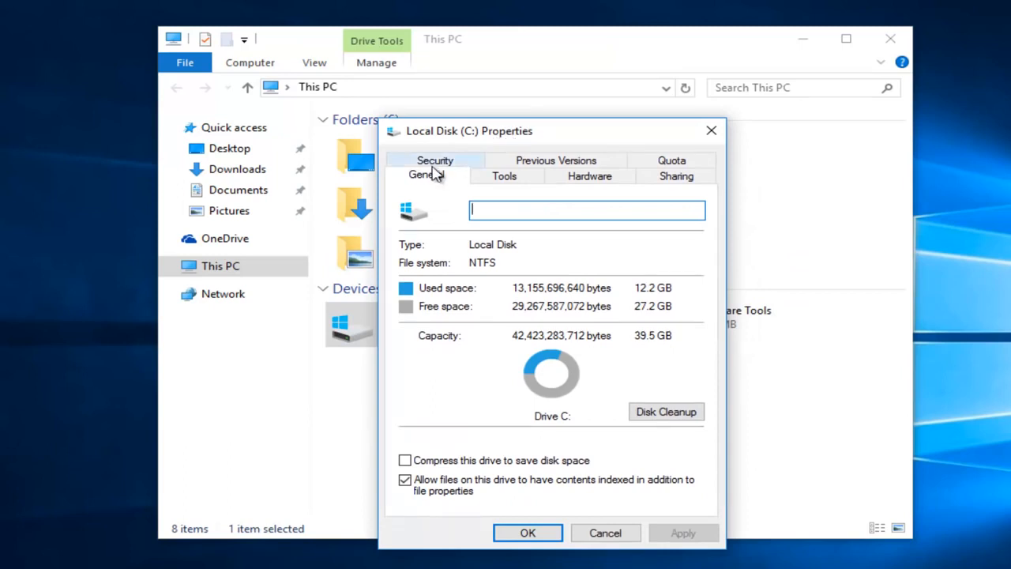
- Show the Security permissions of Local Disk (C:) and start editing them
click(434, 160)
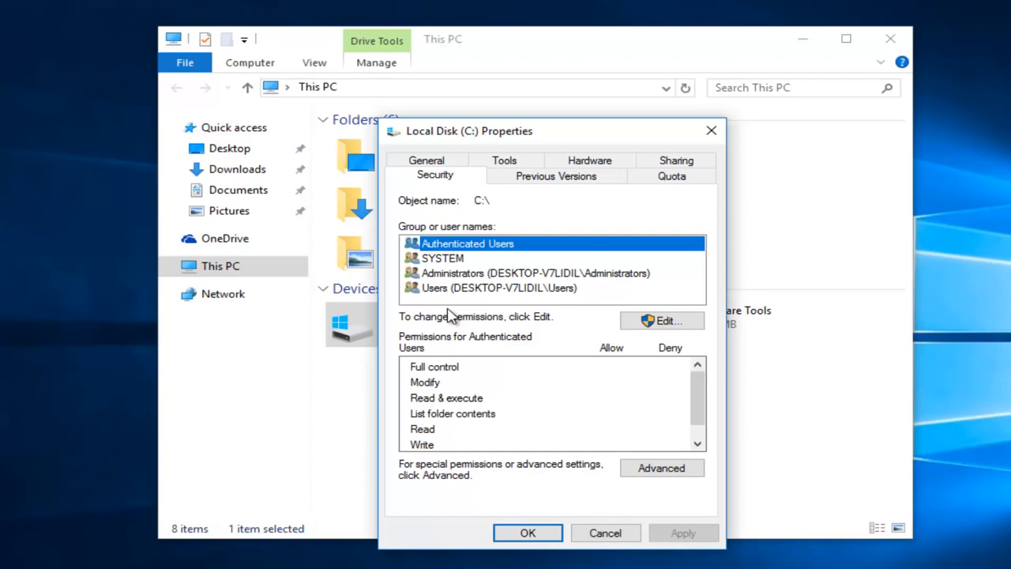
mouse_move(650, 322)
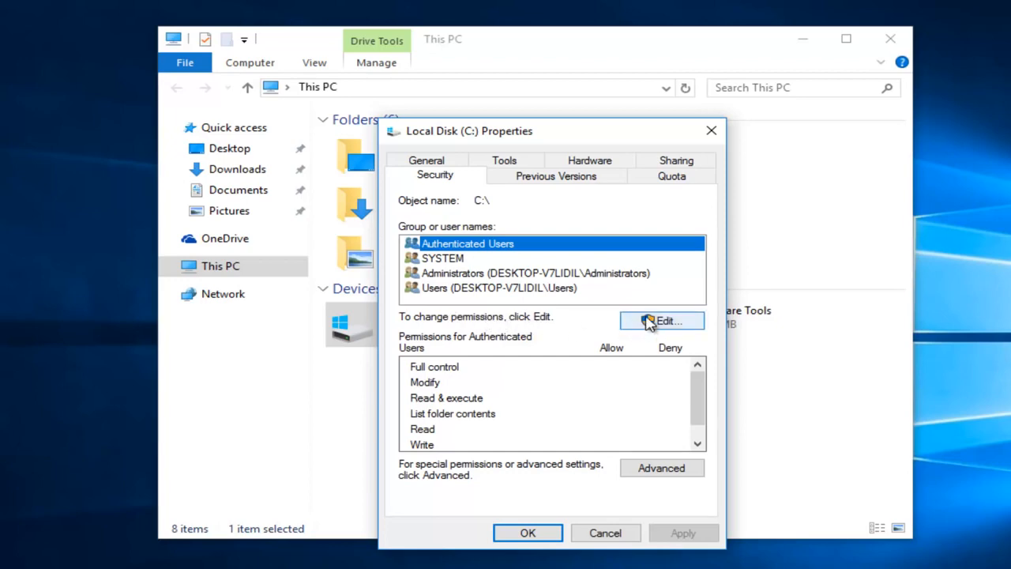
click(661, 321)
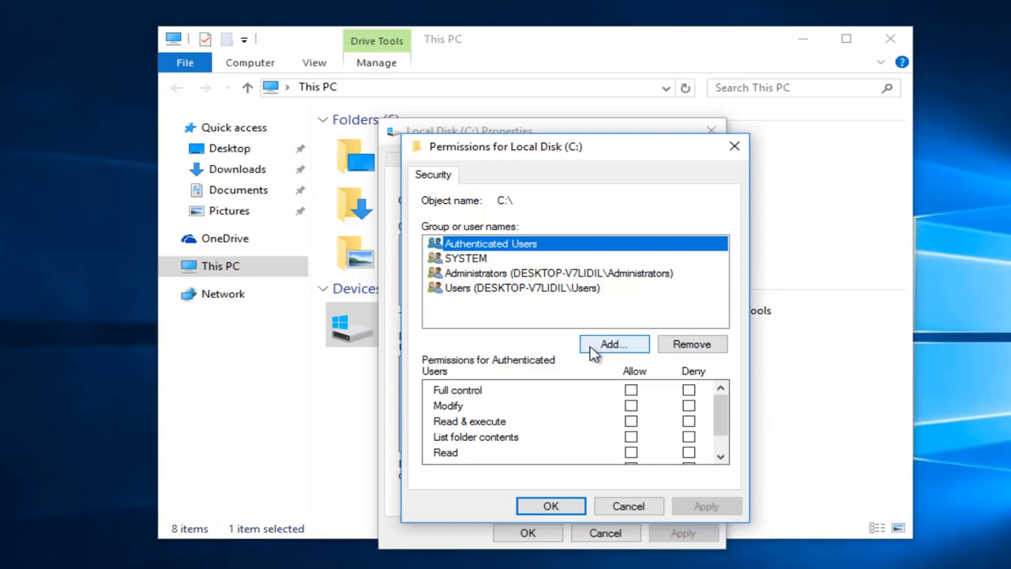
- Start adding a group and list all available users and groups via Advanced search
click(613, 344)
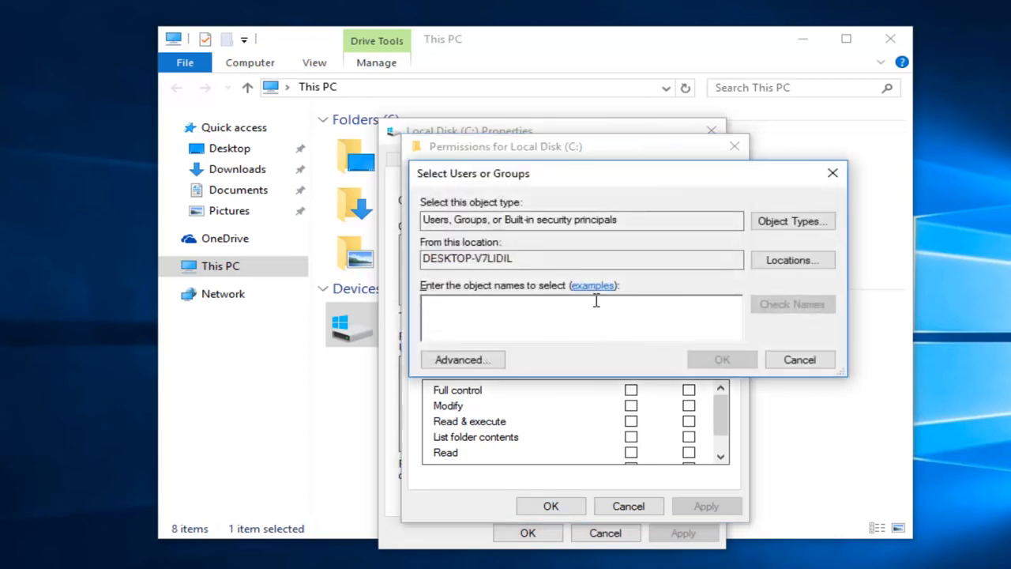
drag(472, 172, 501, 196)
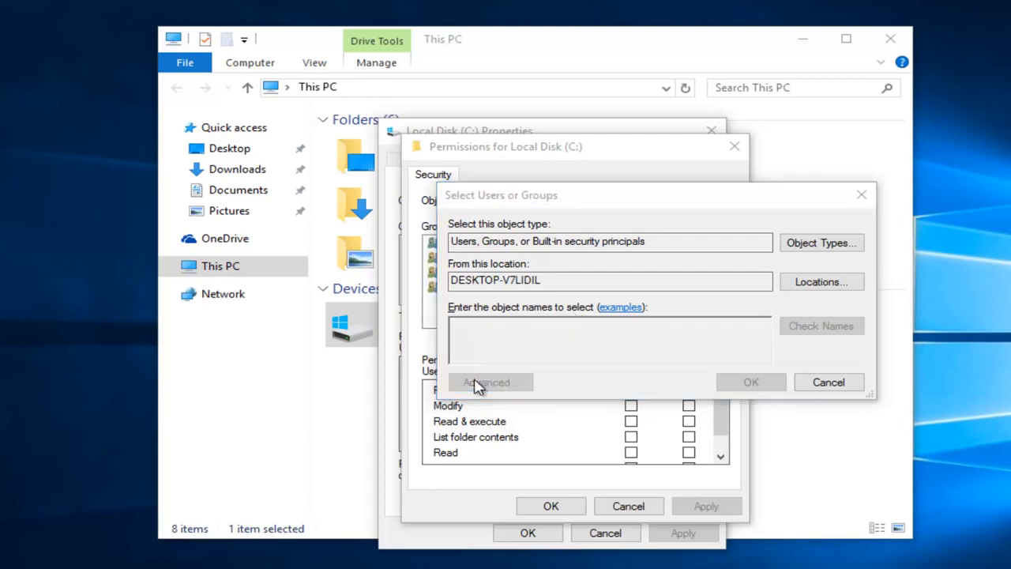
click(490, 382)
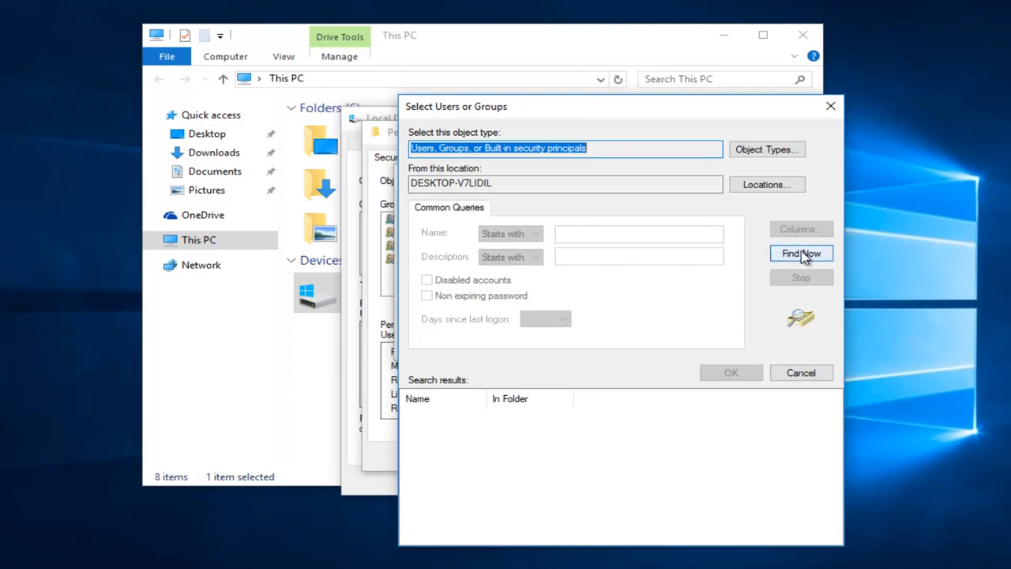
click(802, 253)
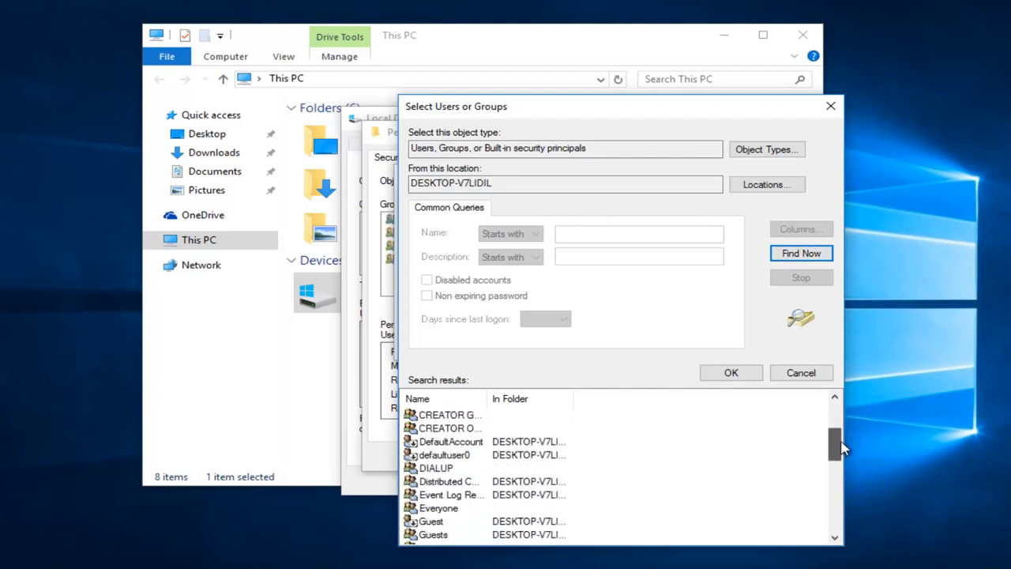
- Choose Everyone from the results and add it to the drive's permissions list
click(448, 496)
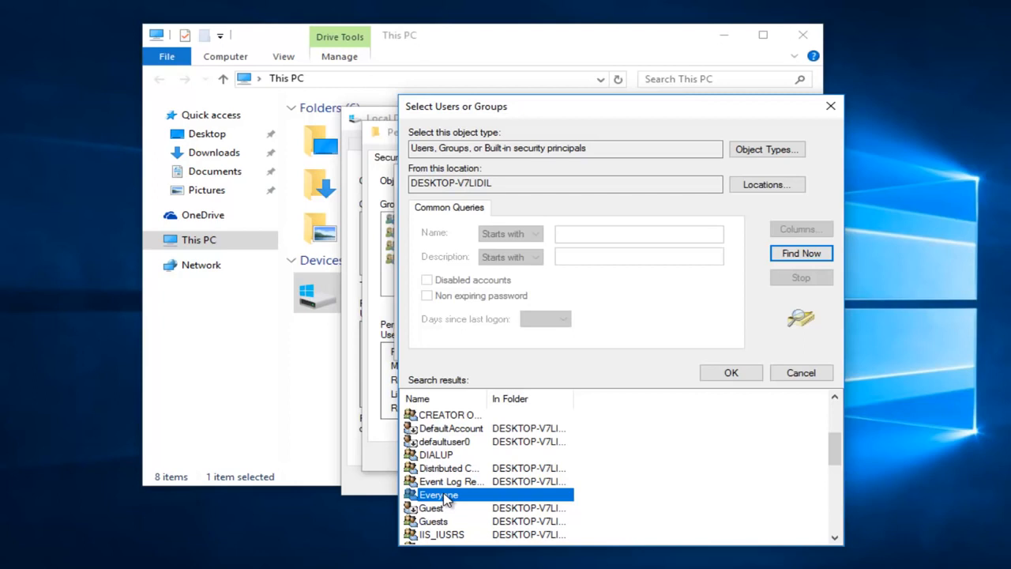
mouse_move(711, 390)
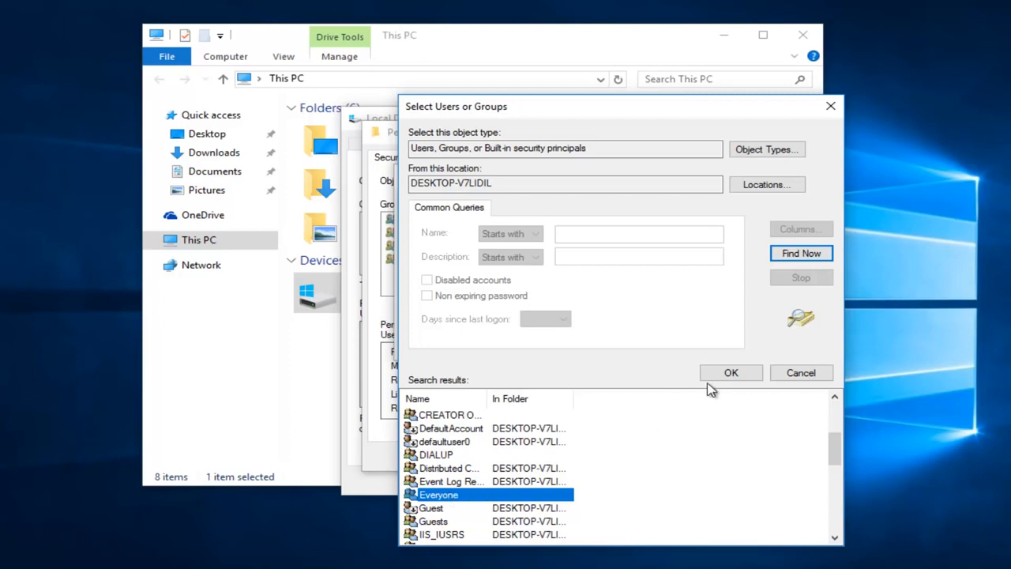
click(730, 373)
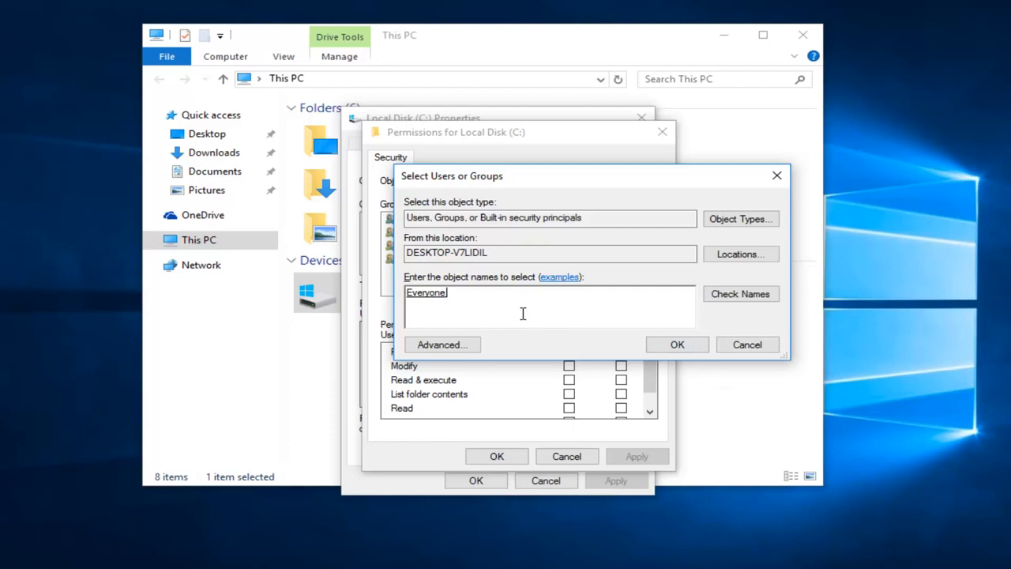
click(676, 345)
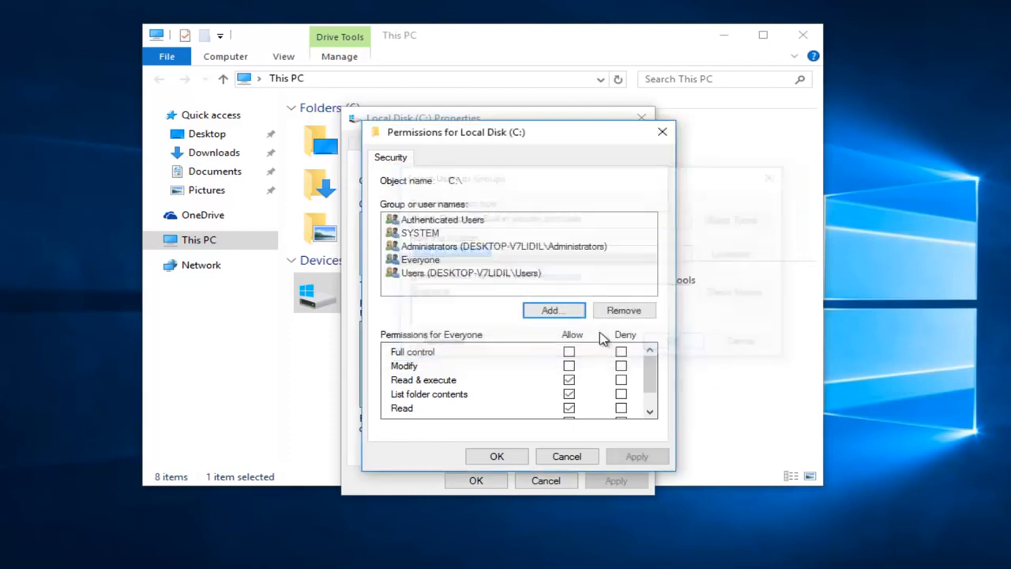
- Select Everyone and allow Full control for it on Local Disk (C:)
click(419, 259)
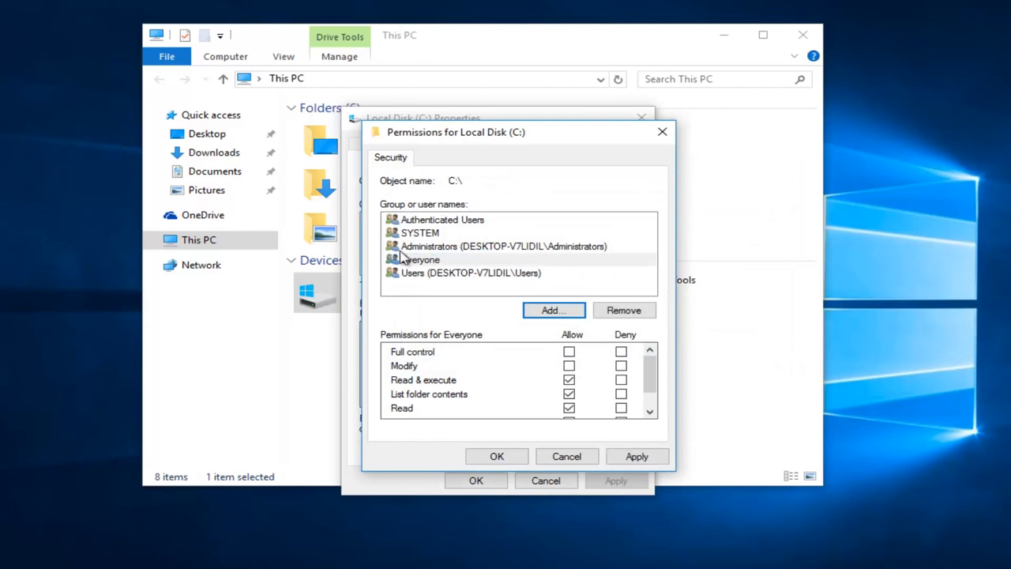
click(421, 259)
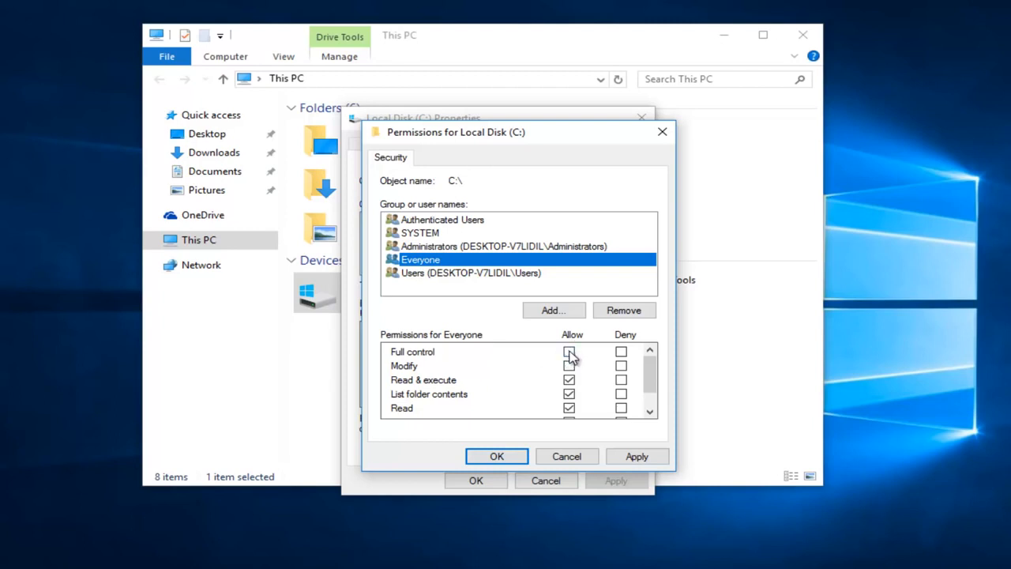
click(569, 351)
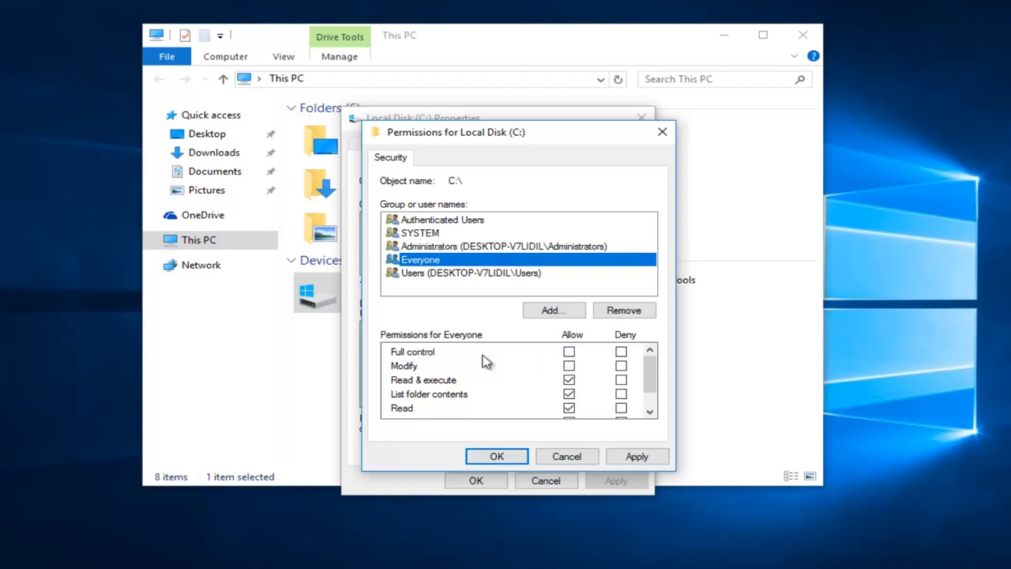
click(569, 351)
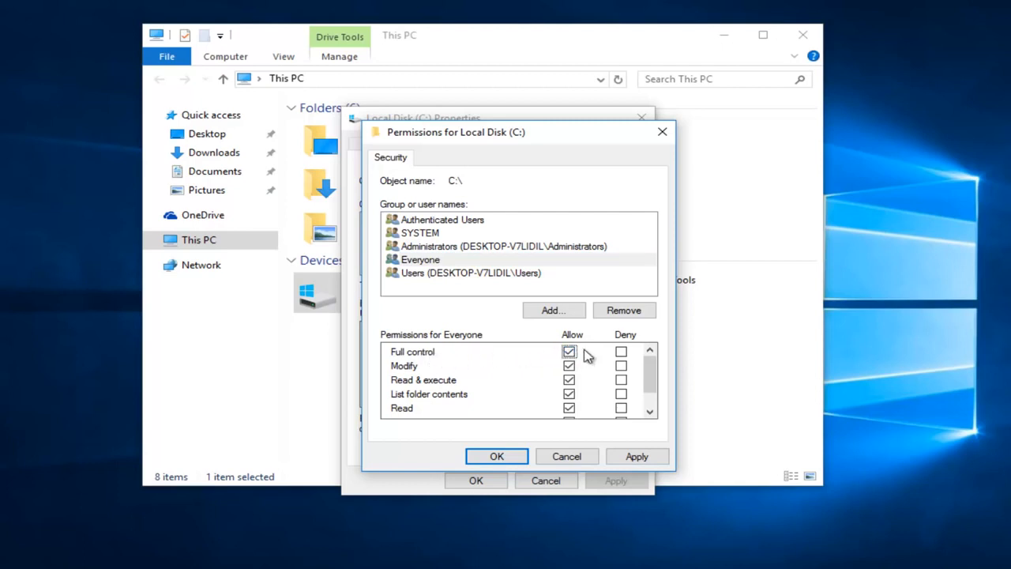
click(420, 259)
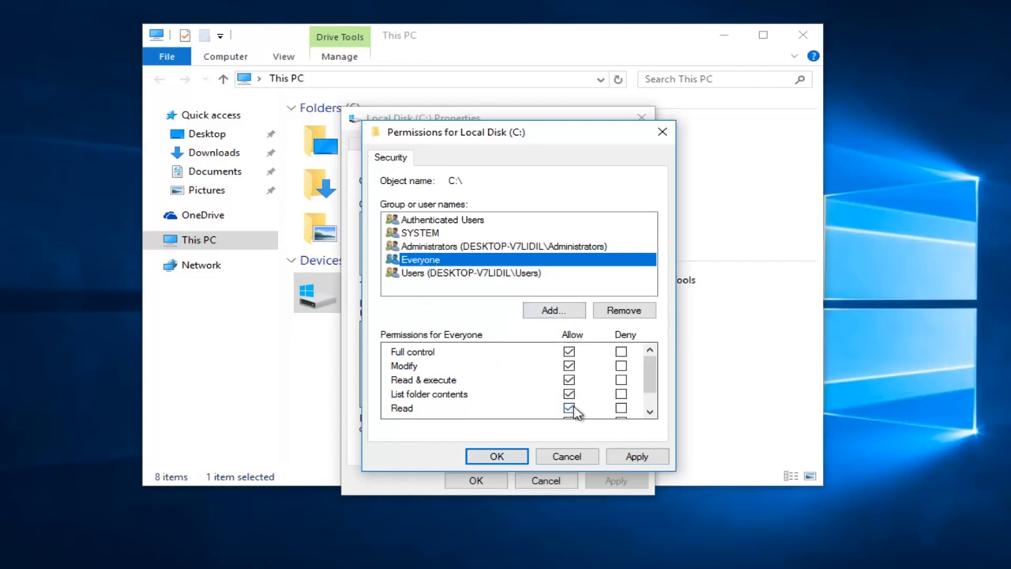
mouse_move(497, 354)
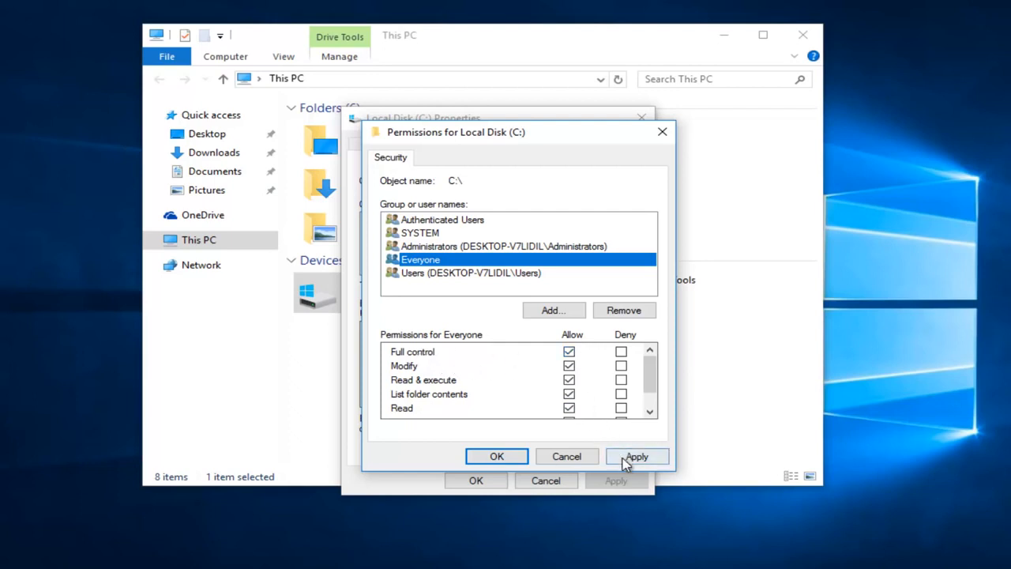
- Apply the new permissions and finish editing with OK
click(638, 455)
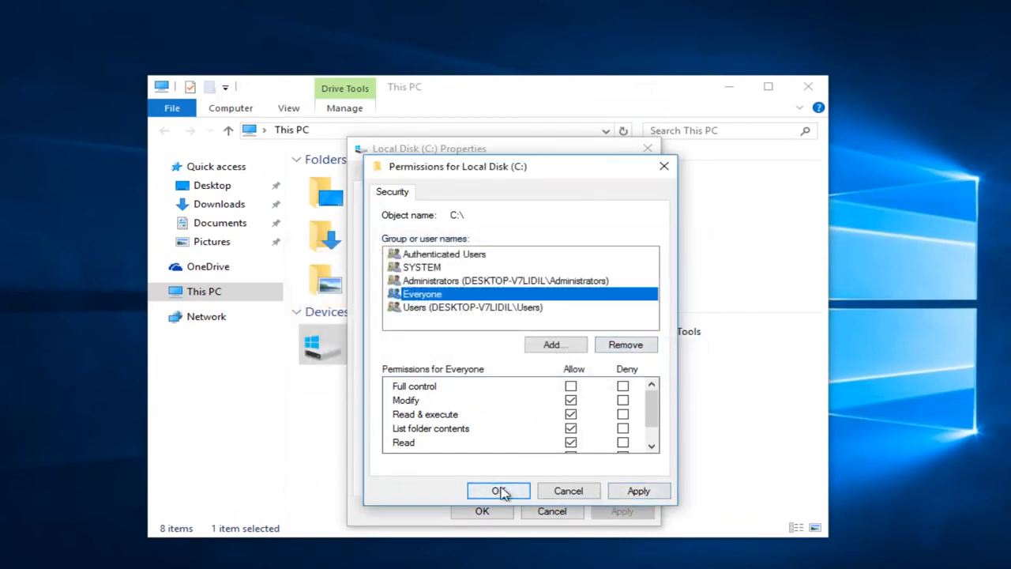
click(500, 490)
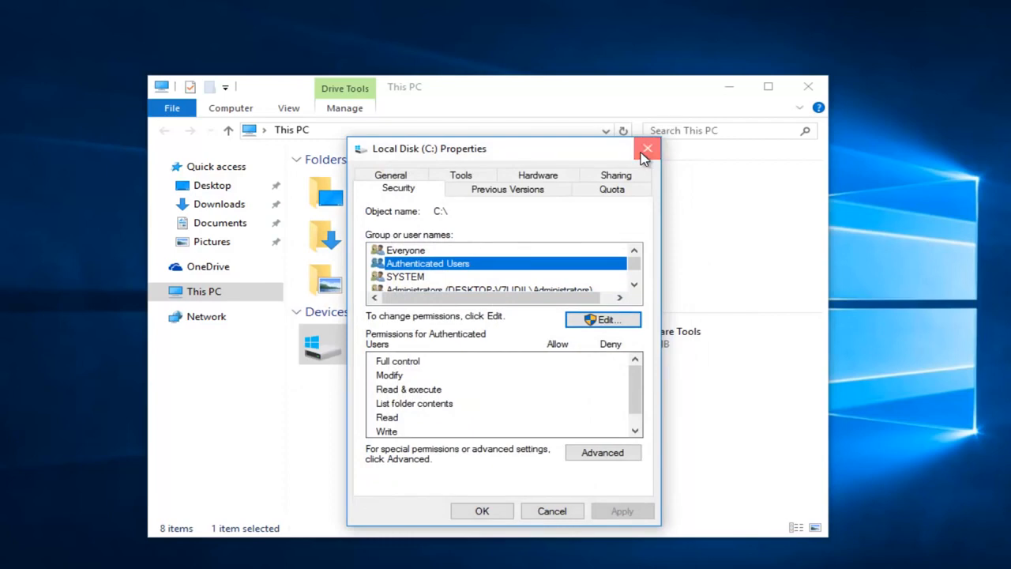
- Close the Local Disk (C:) Properties, returning to This PC
click(648, 149)
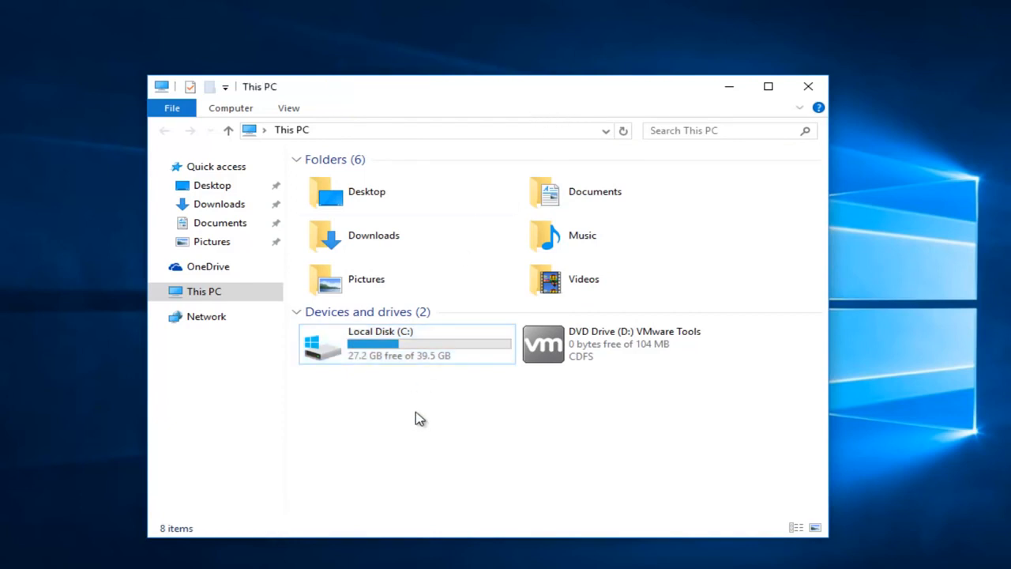
mouse_move(416, 356)
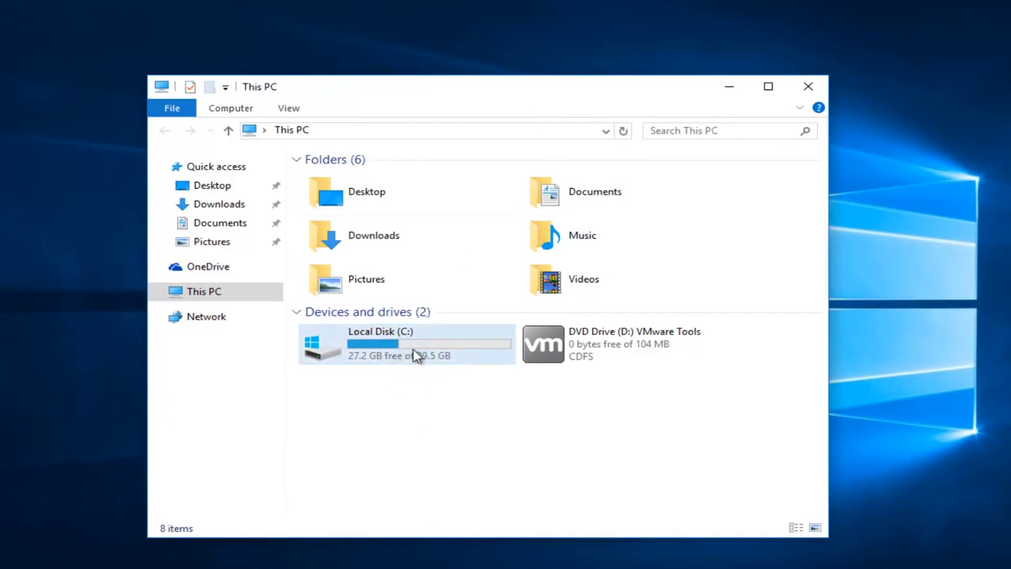
mouse_move(395, 344)
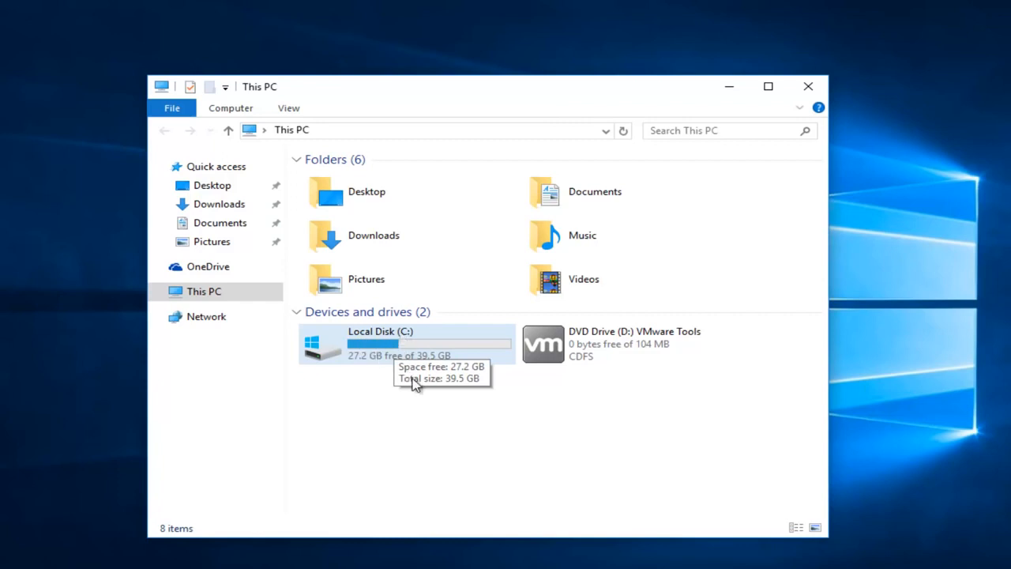
mouse_move(408, 379)
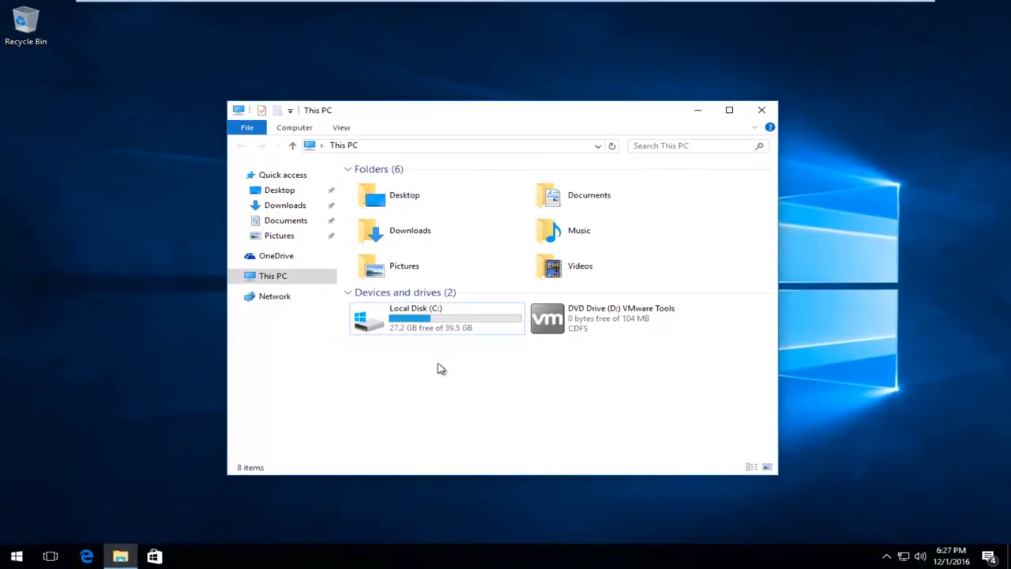
mouse_move(444, 376)
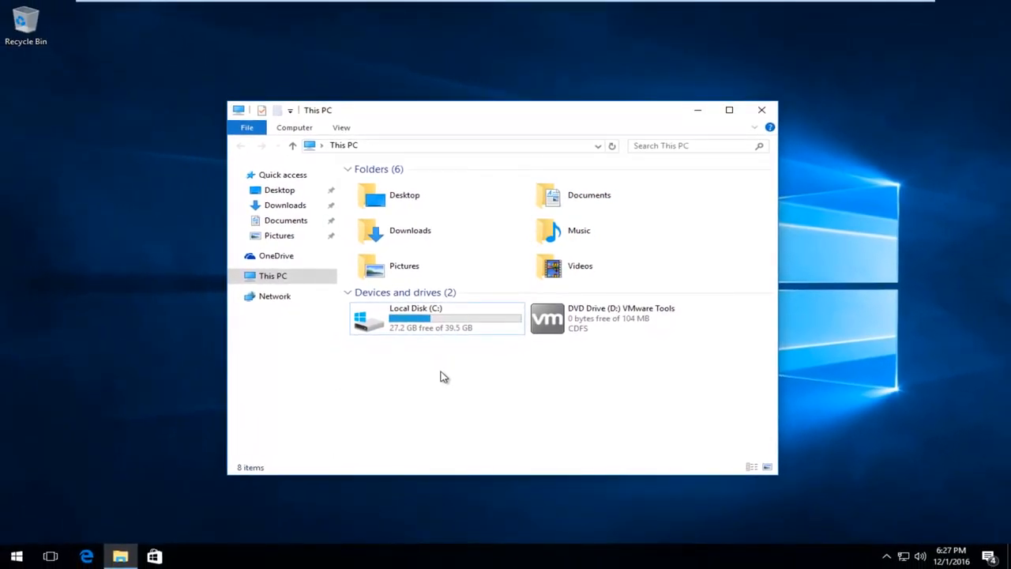